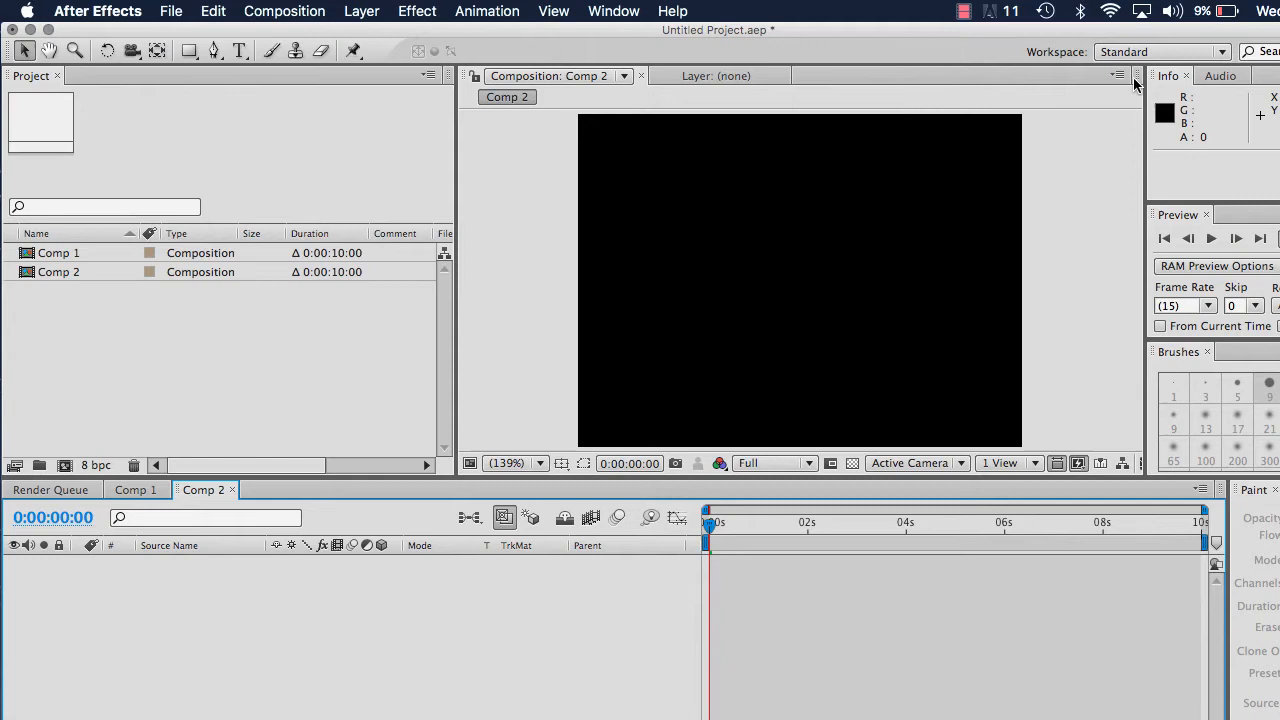
pyautogui.moveTo(936, 84)
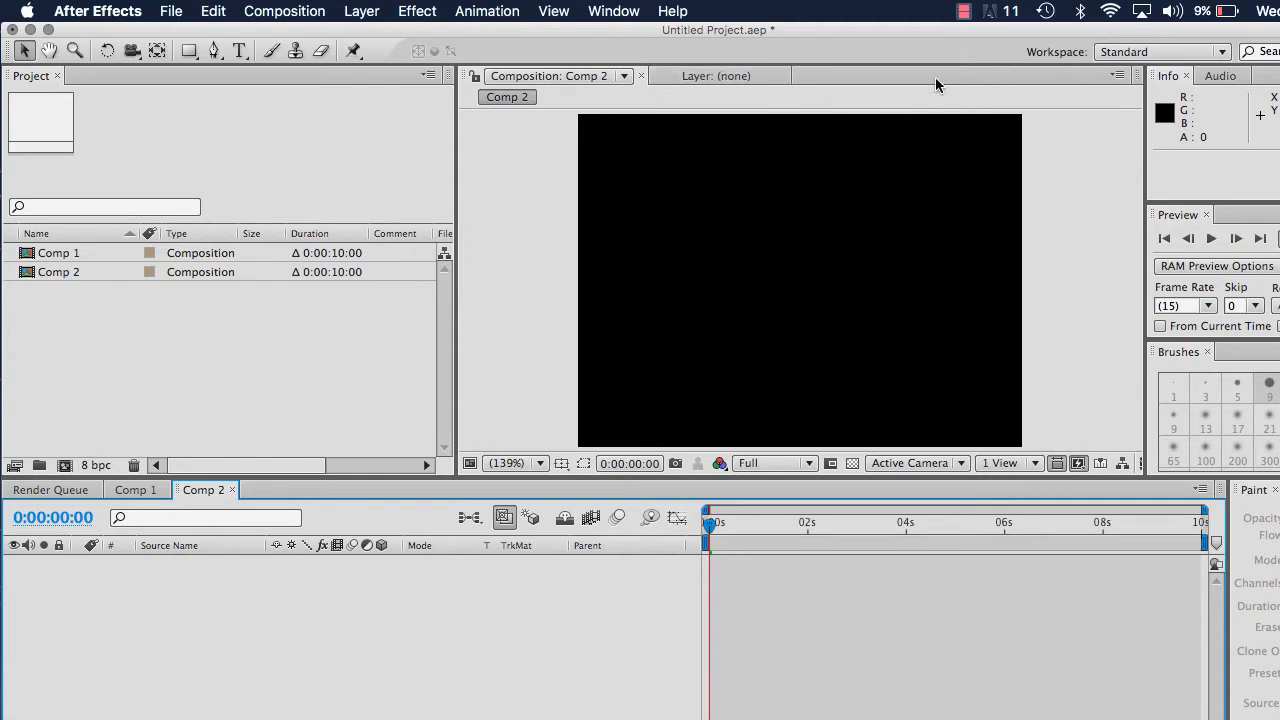
pyautogui.moveTo(824, 38)
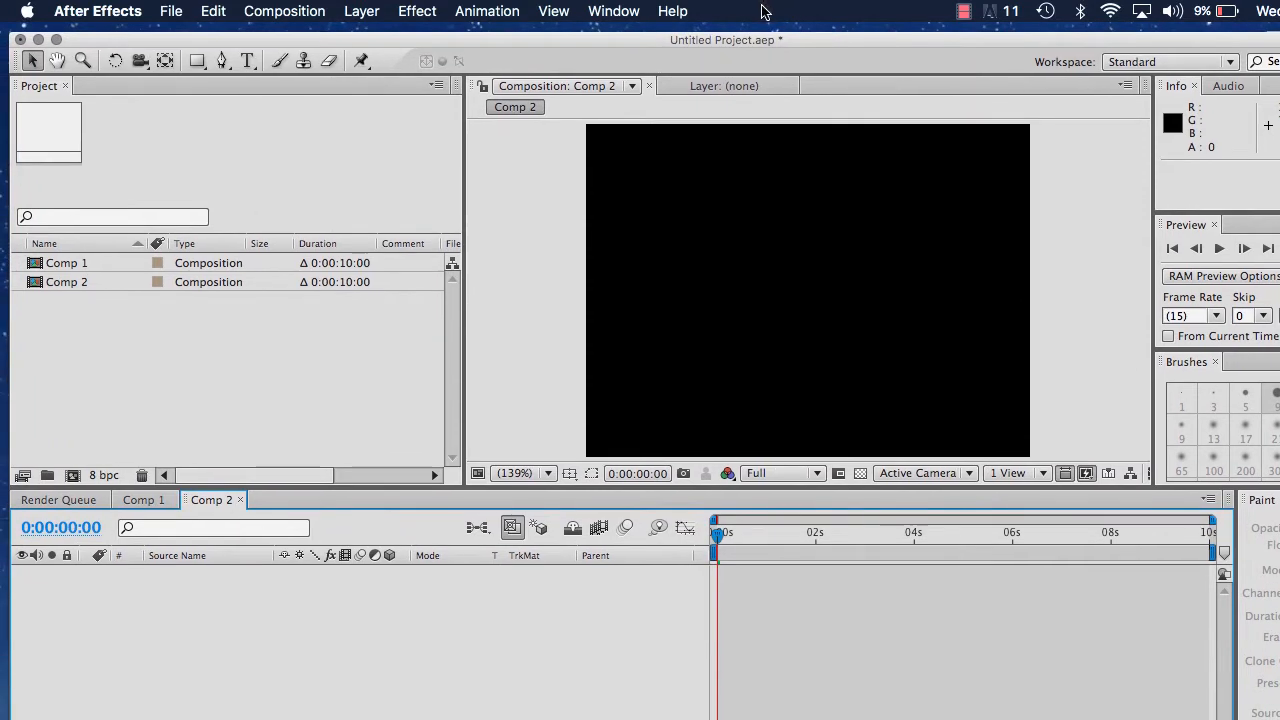
pyautogui.moveTo(816, 38)
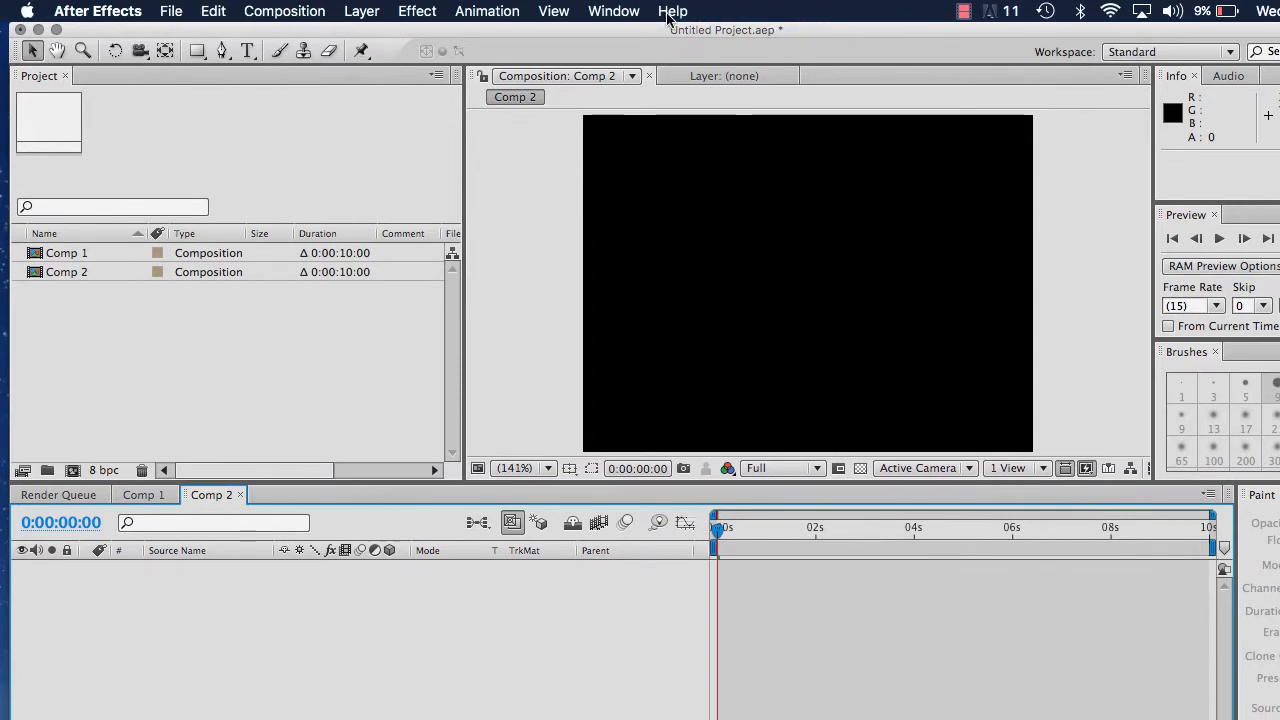
# - Apply the Standard workspace layout from the Window > Workspace menu
pyautogui.click(612, 12)
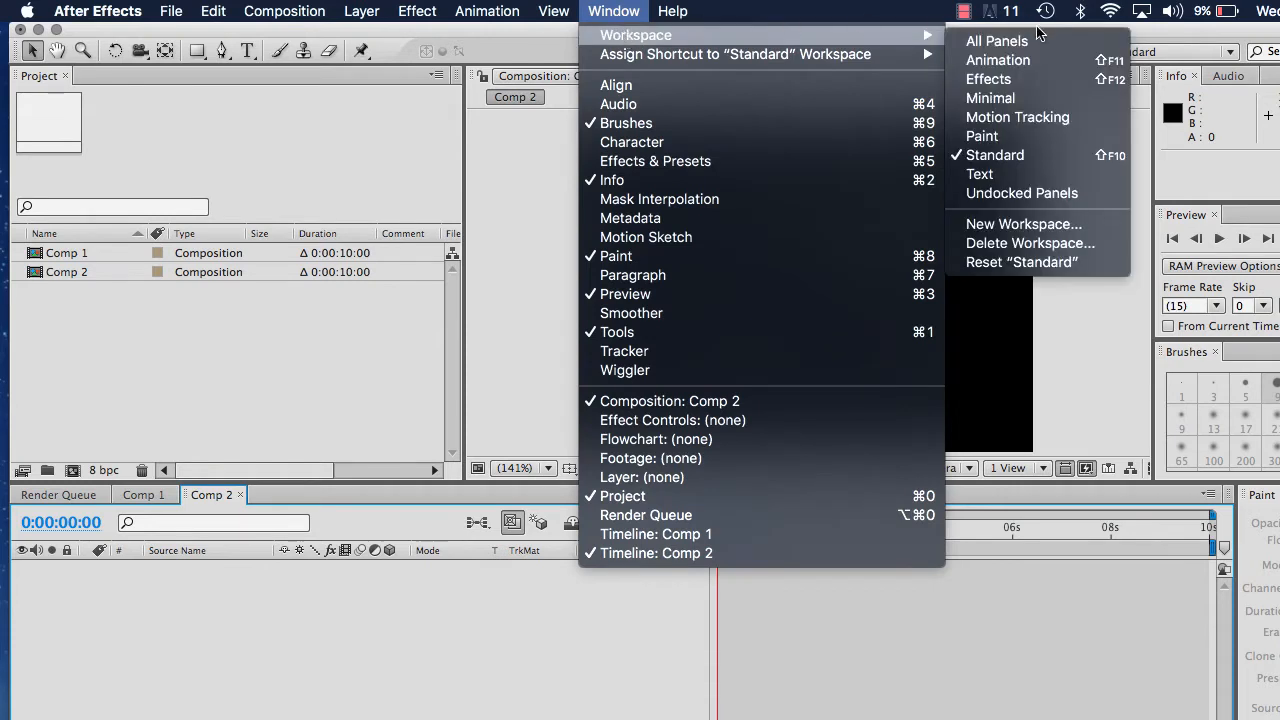
pyautogui.moveTo(994, 156)
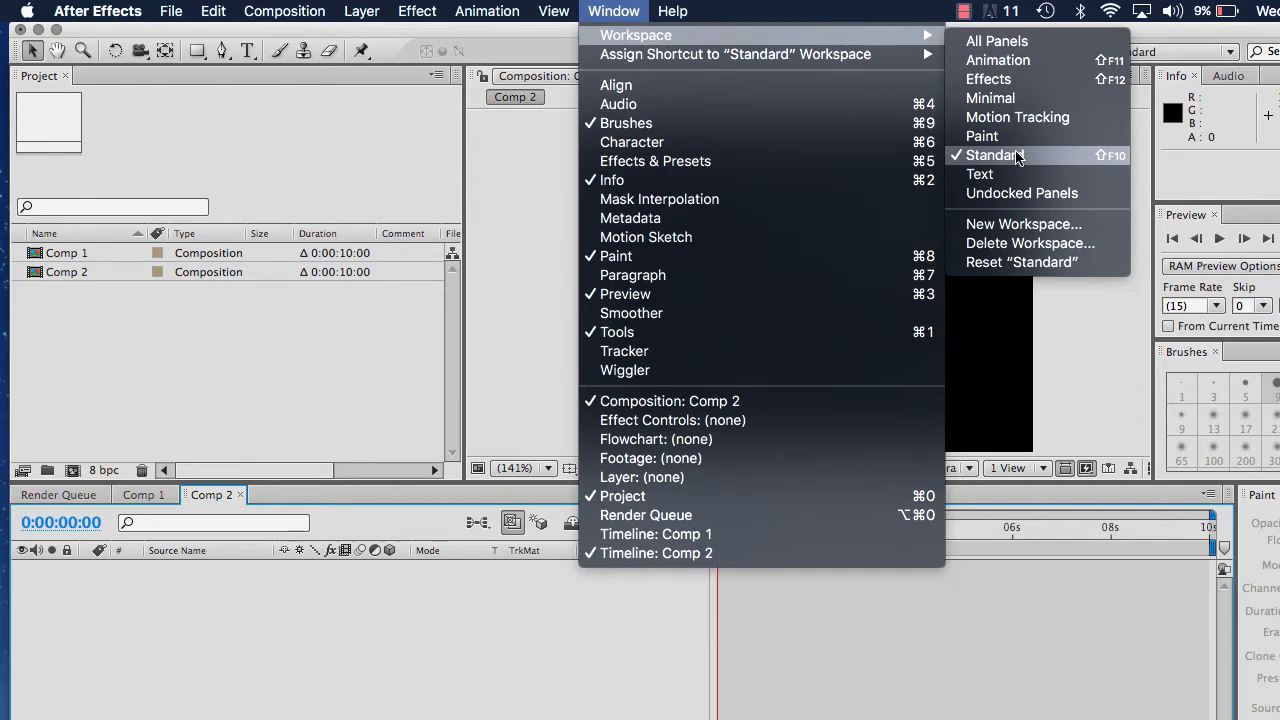
pyautogui.click(992, 156)
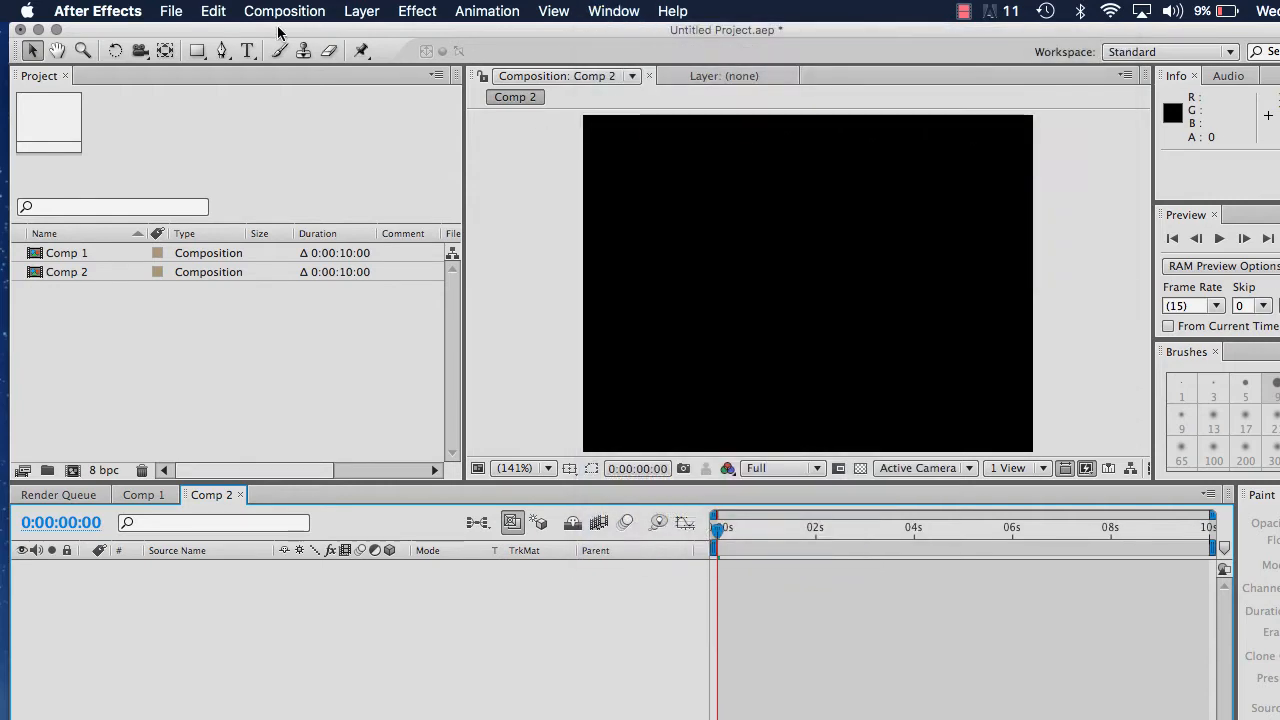
# - Set the Appearance brightness slider to a light grey and confirm the preferences
pyautogui.click(96, 12)
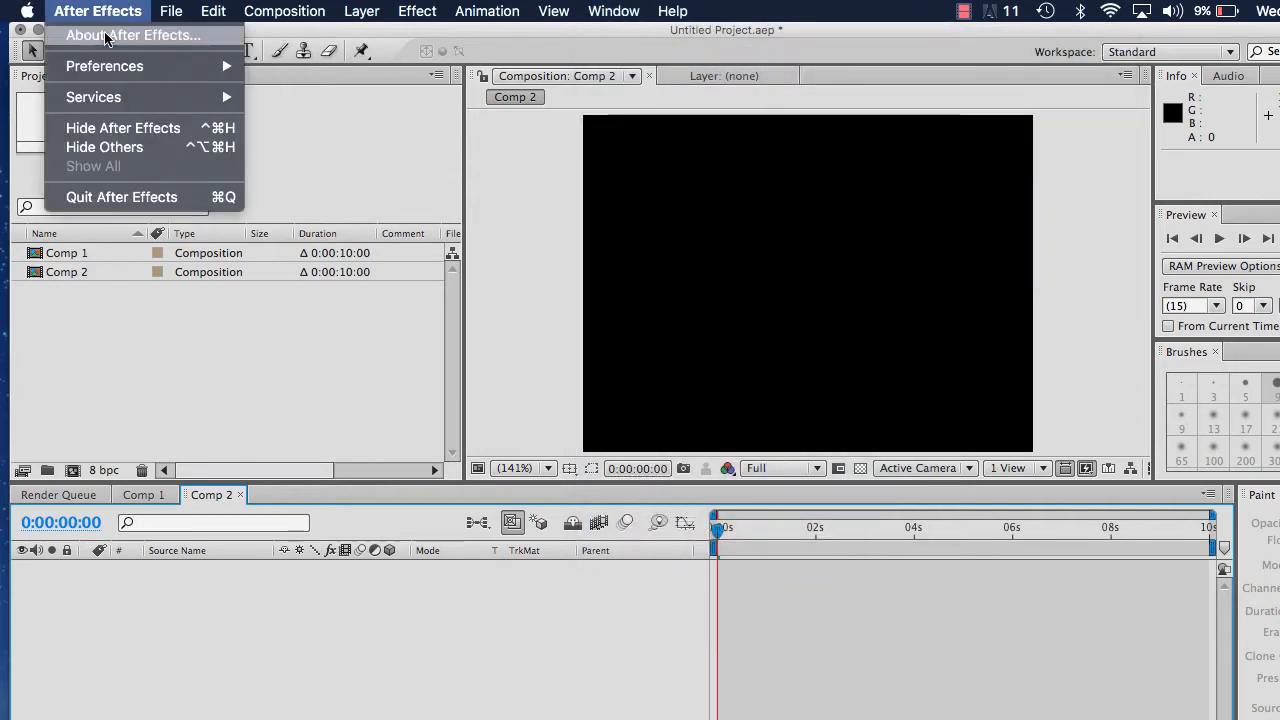
pyautogui.moveTo(104, 66)
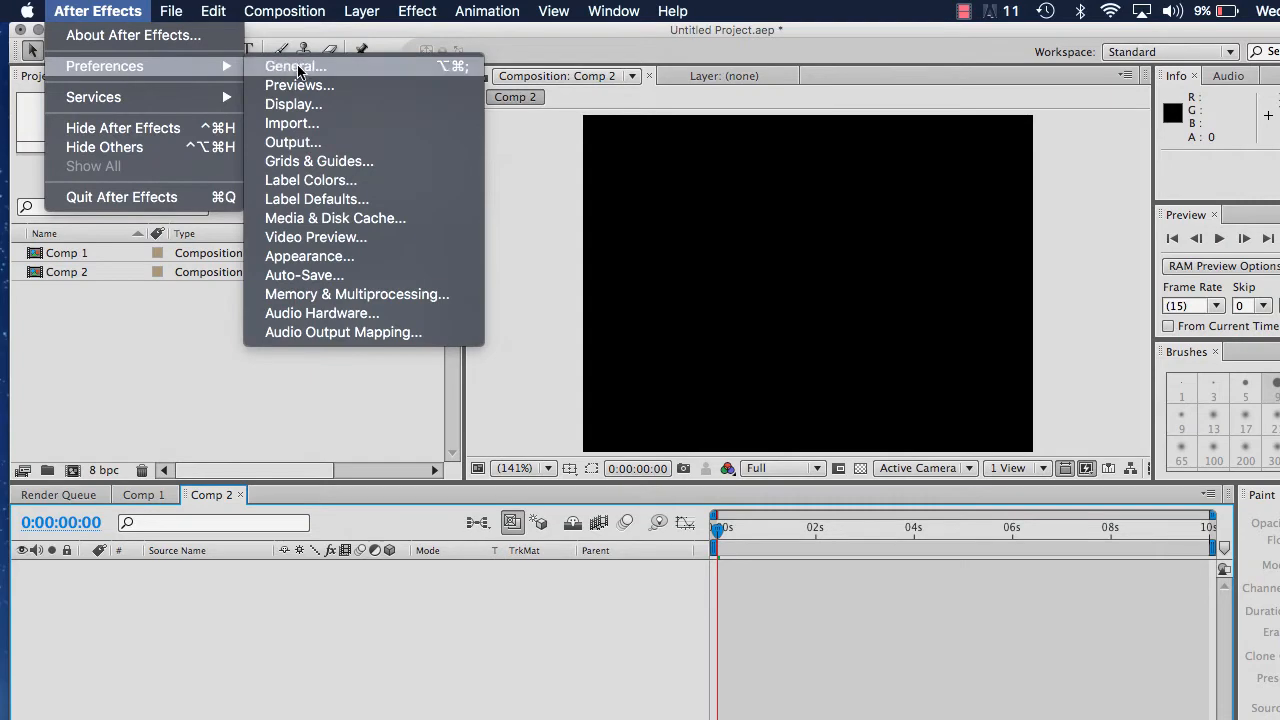
pyautogui.moveTo(292, 104)
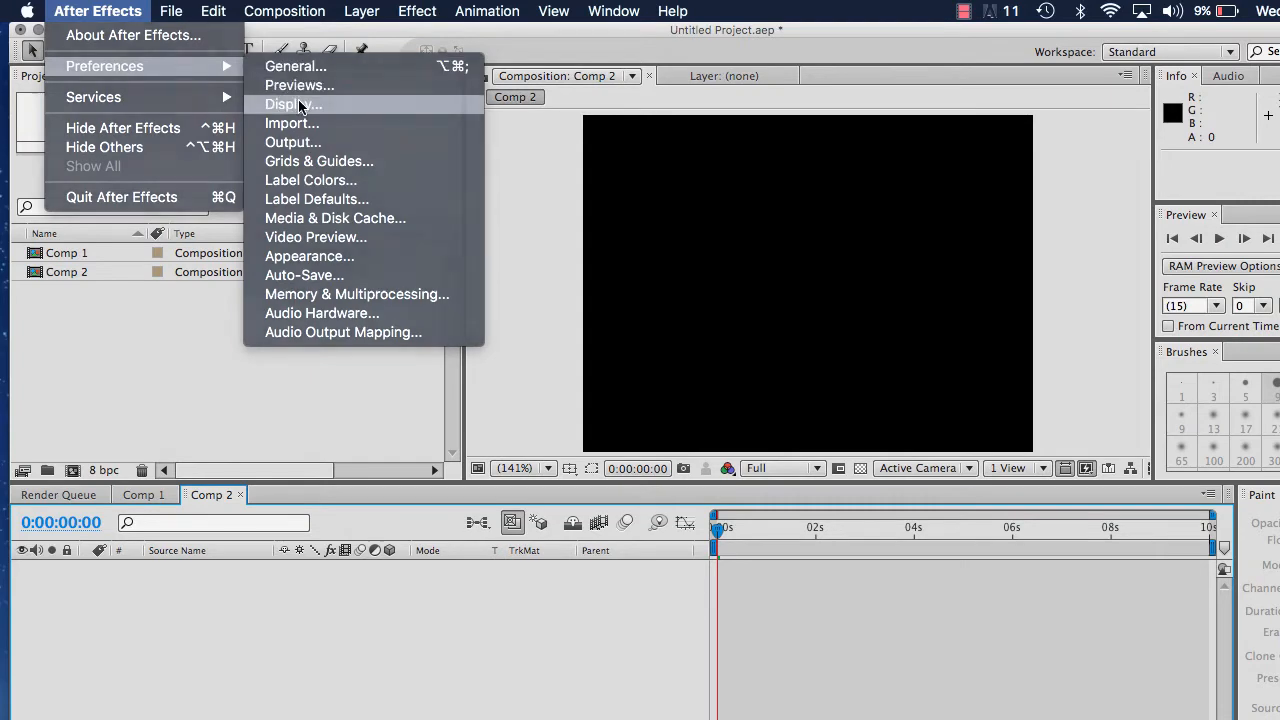
pyautogui.click(290, 104)
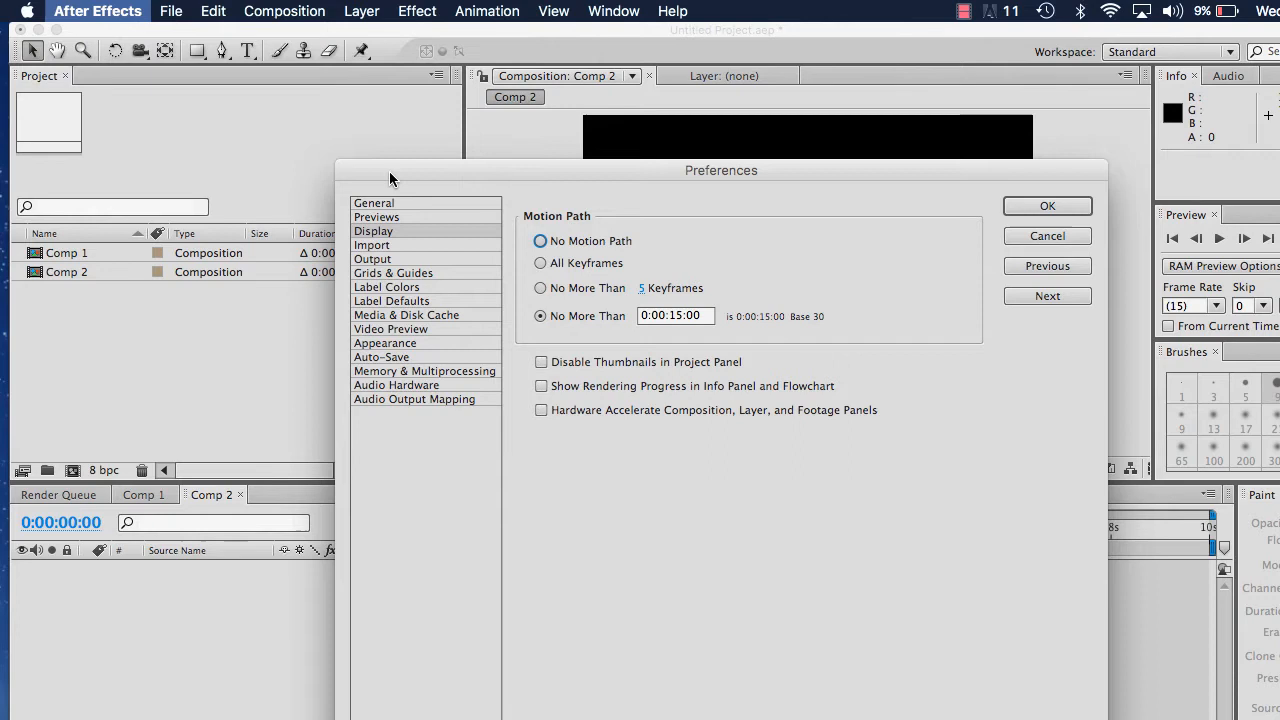
pyautogui.moveTo(392, 304)
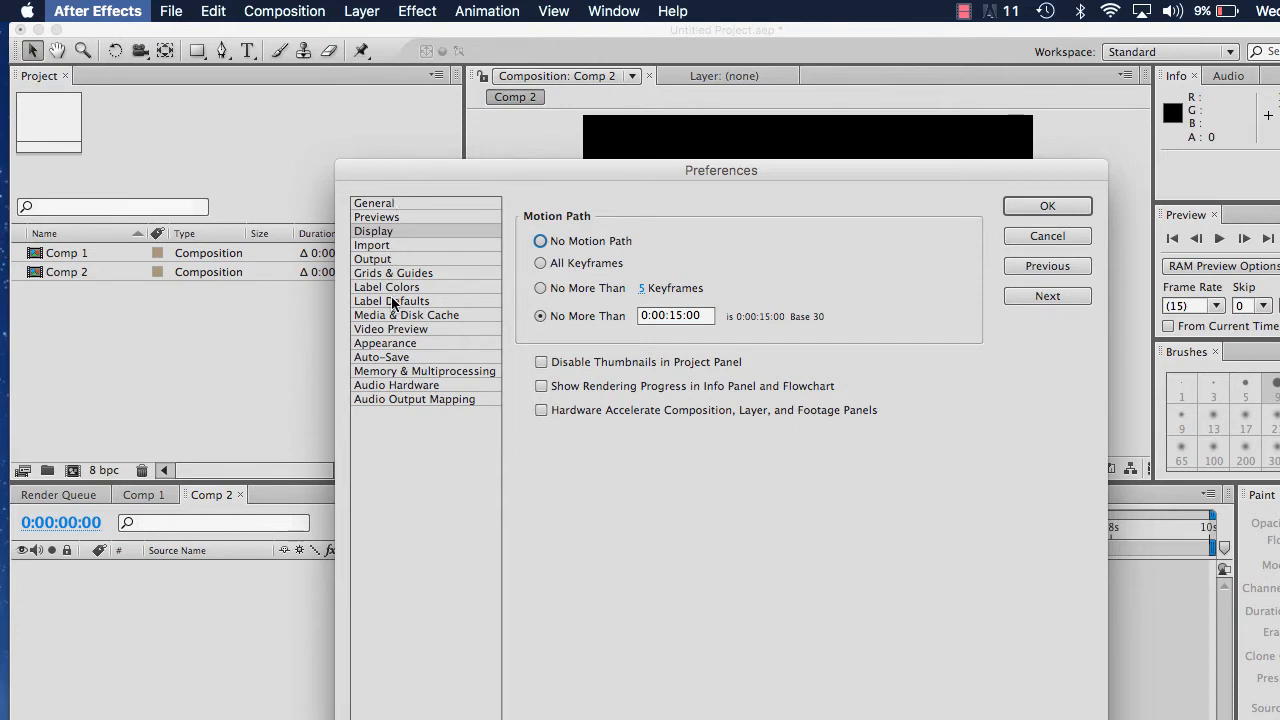
pyautogui.click(384, 344)
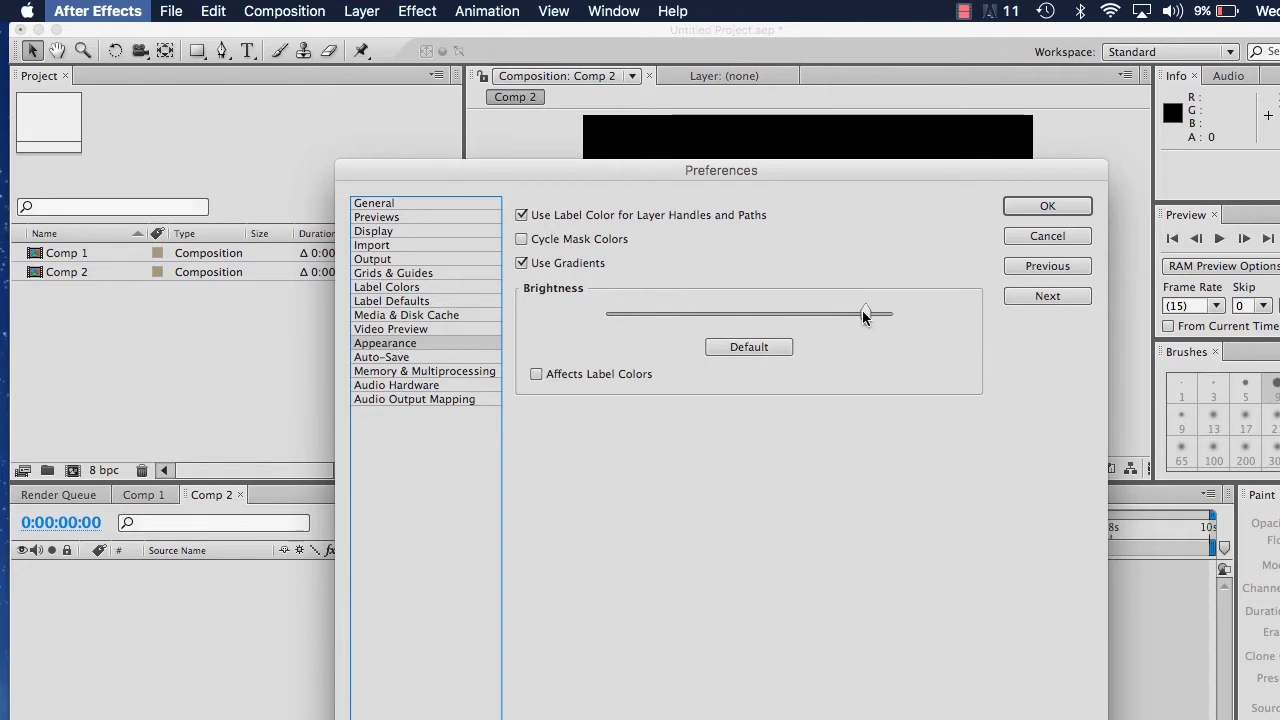
pyautogui.moveTo(864, 312); pyautogui.dragTo(752, 312)
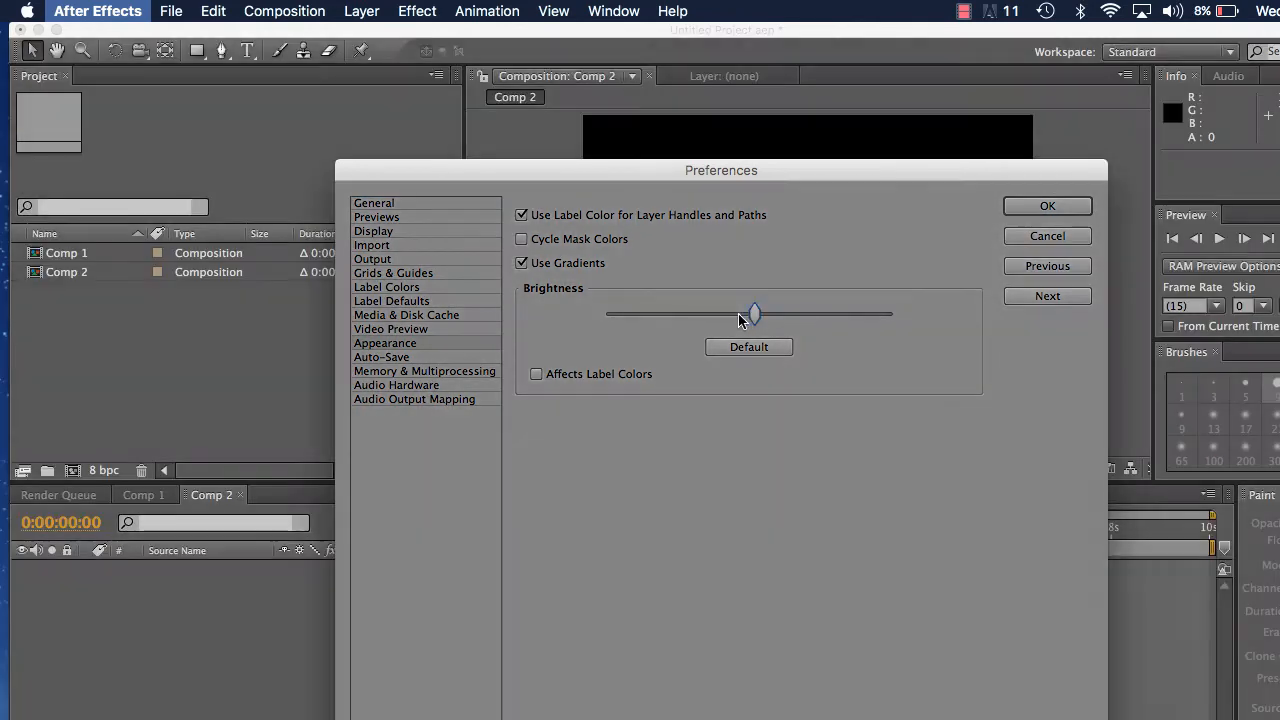
pyautogui.moveTo(756, 312); pyautogui.dragTo(708, 312)
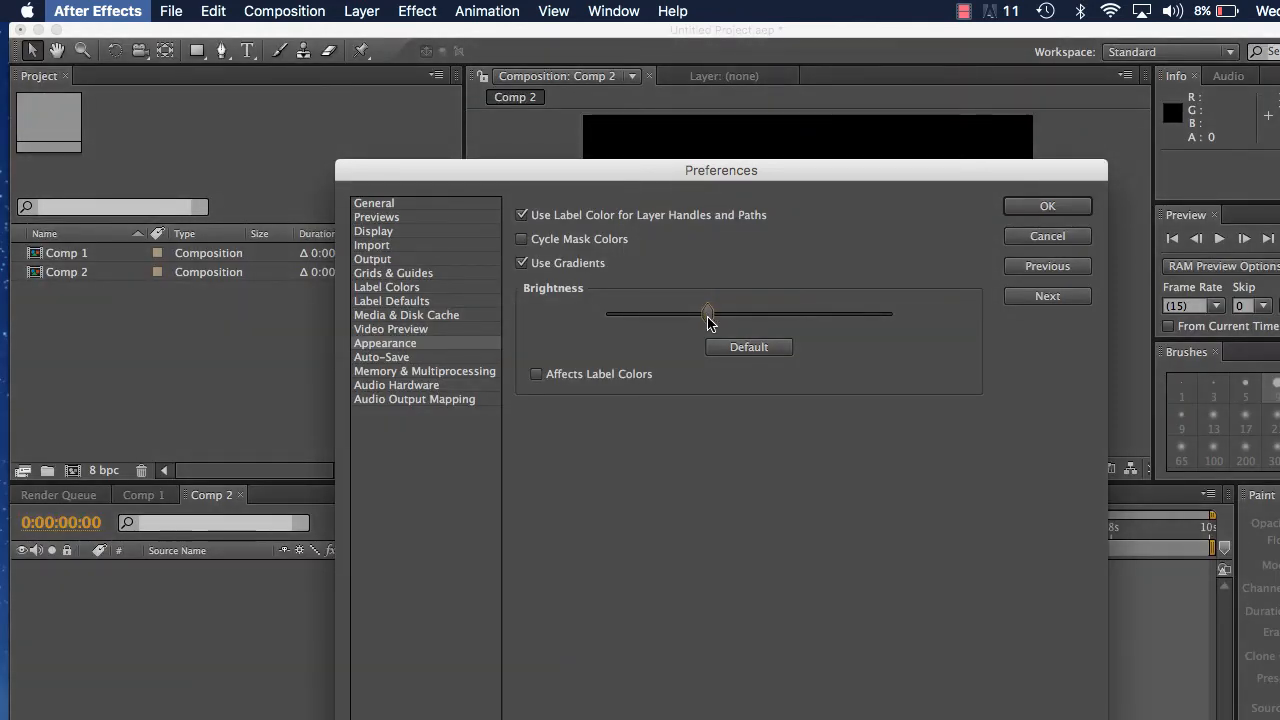
pyautogui.moveTo(708, 312); pyautogui.dragTo(858, 312)
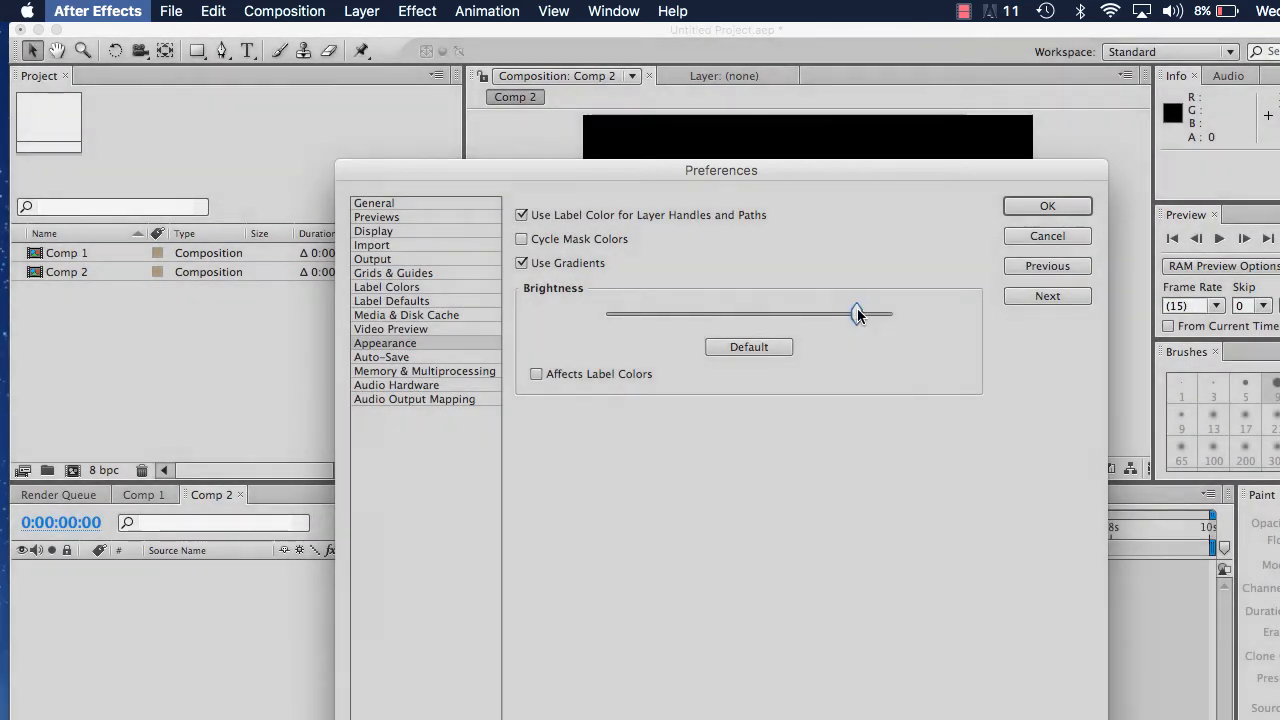
pyautogui.moveTo(856, 312); pyautogui.dragTo(842, 312)
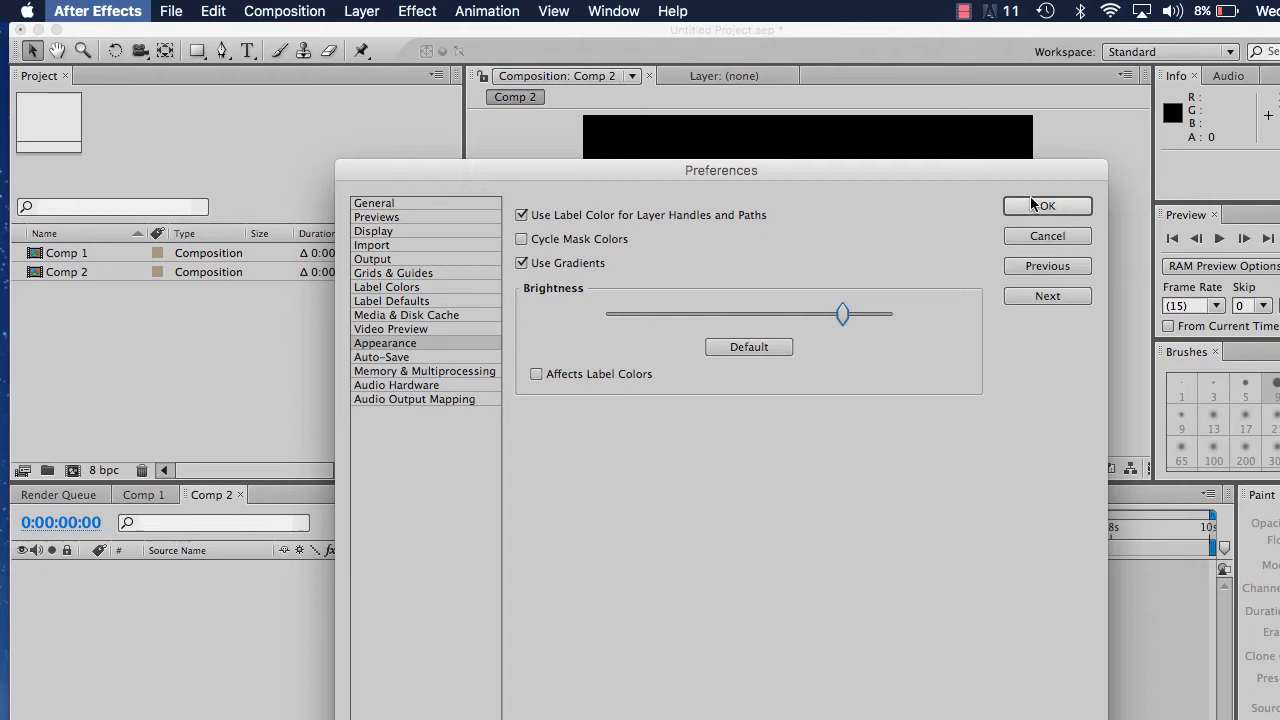
pyautogui.click(1046, 206)
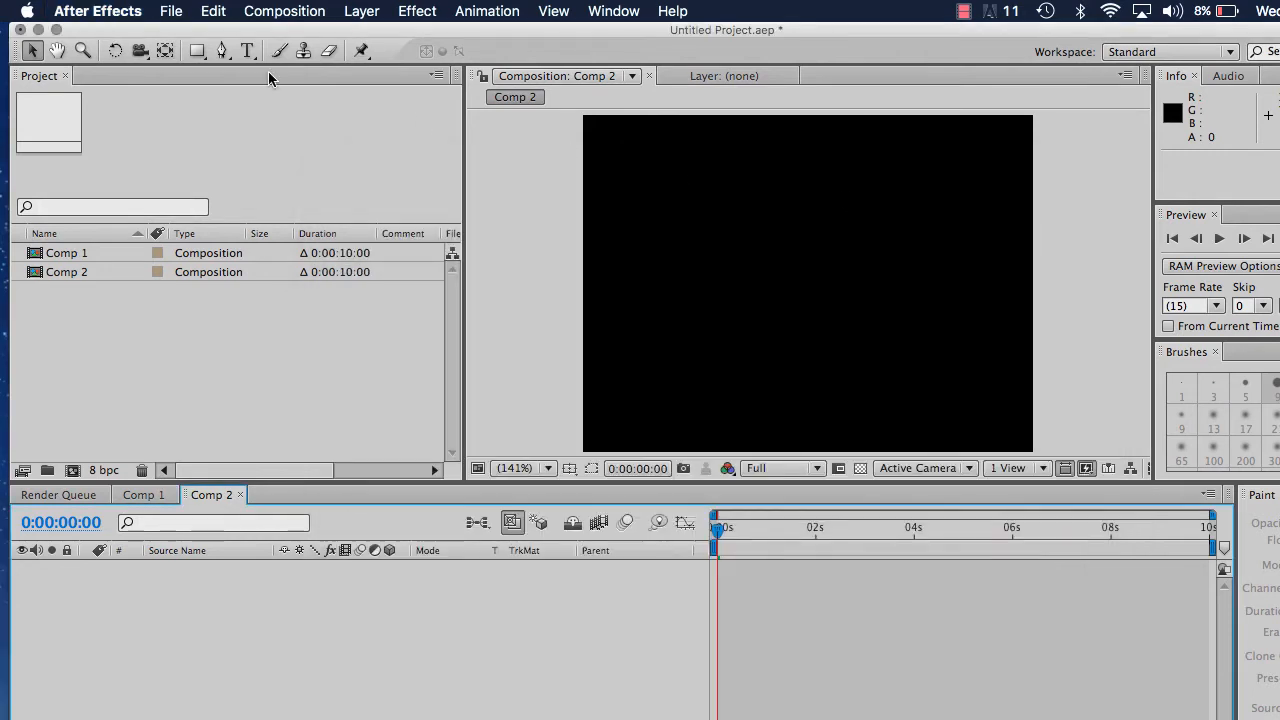
# - Turn off 'Create Layers at Composition Start Time' in General preferences and confirm
pyautogui.click(96, 12)
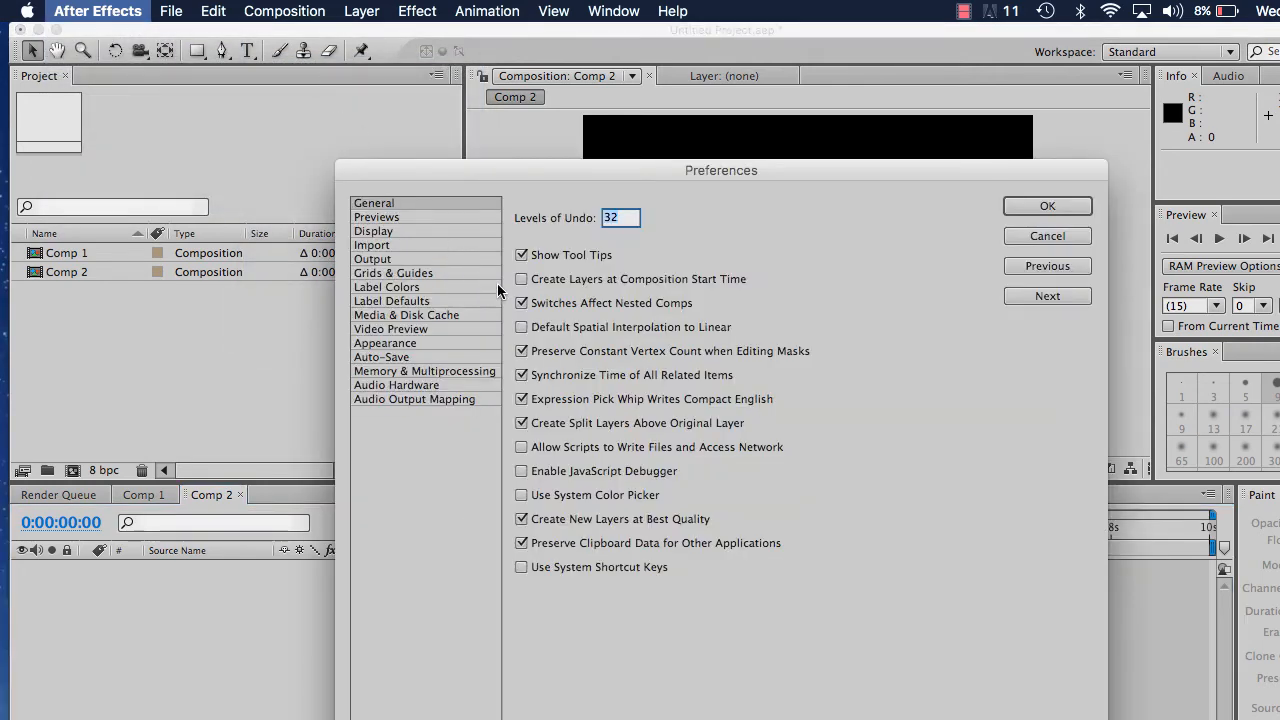
pyautogui.click(520, 280)
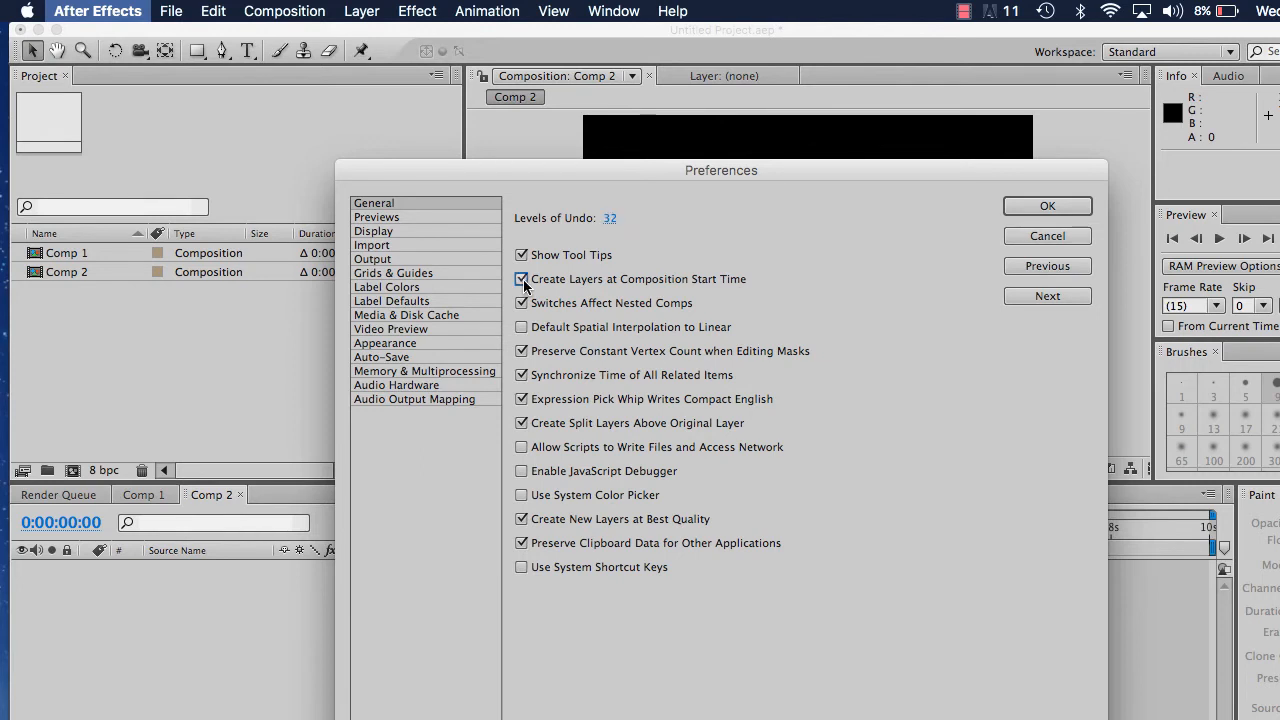
pyautogui.click(520, 280)
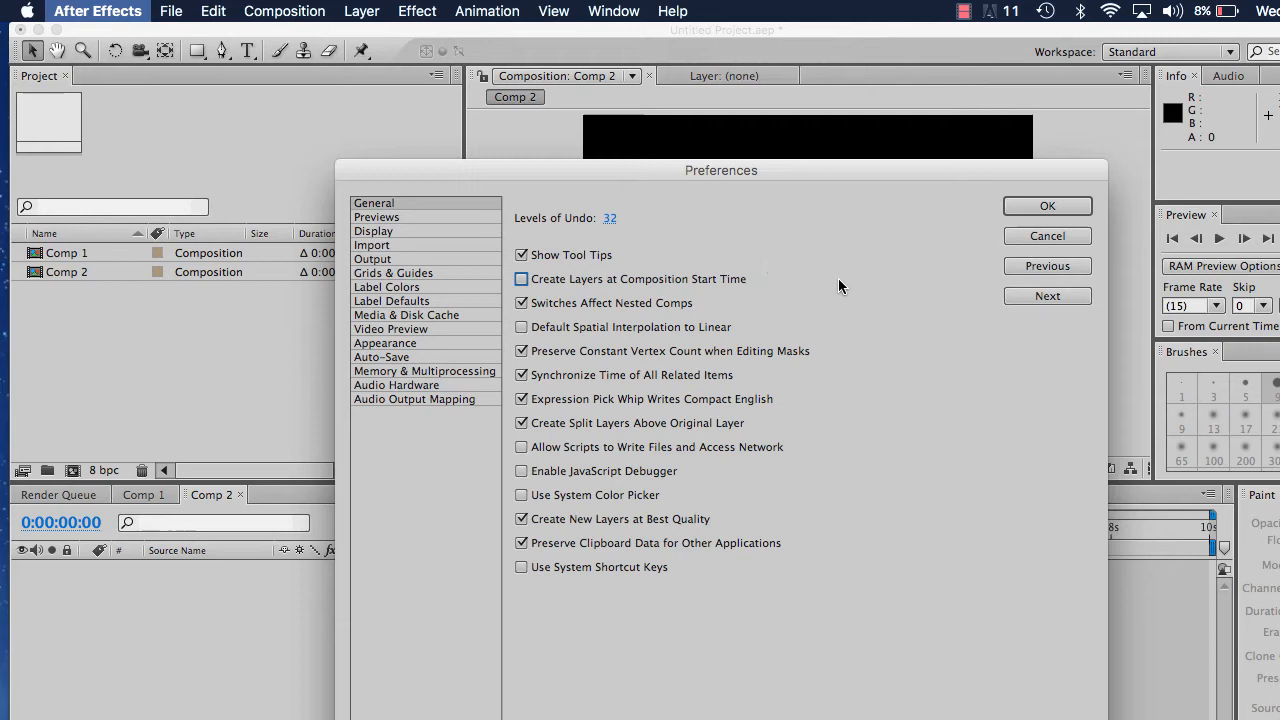
pyautogui.moveTo(852, 288)
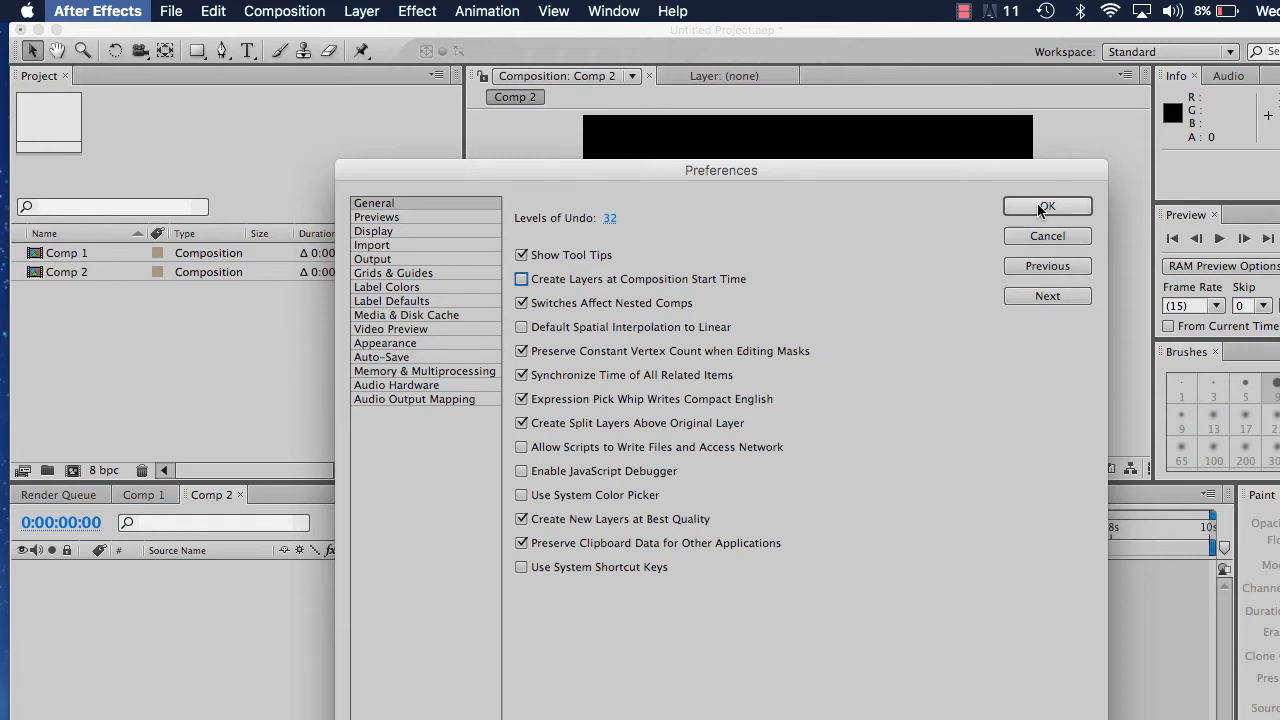
pyautogui.click(1046, 206)
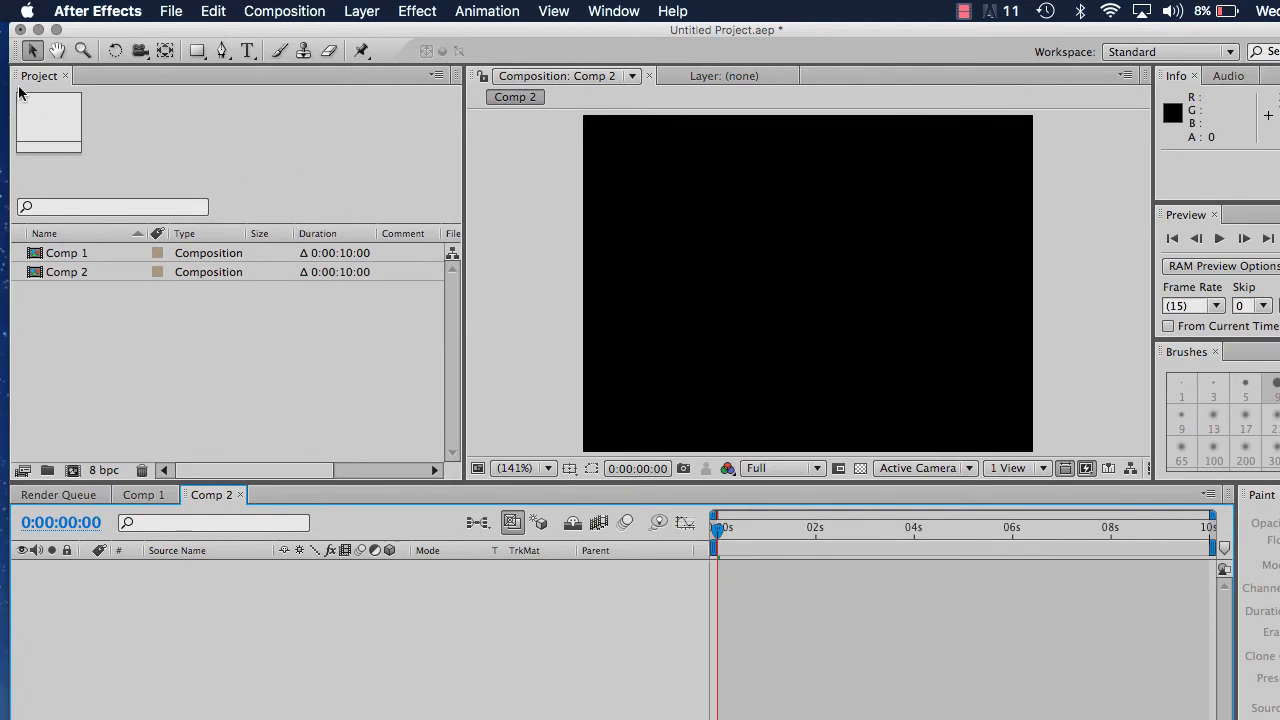
# - Give imported still footage a fixed duration of 500 (0:00:05:00) in Import preferences and confirm
pyautogui.click(96, 12)
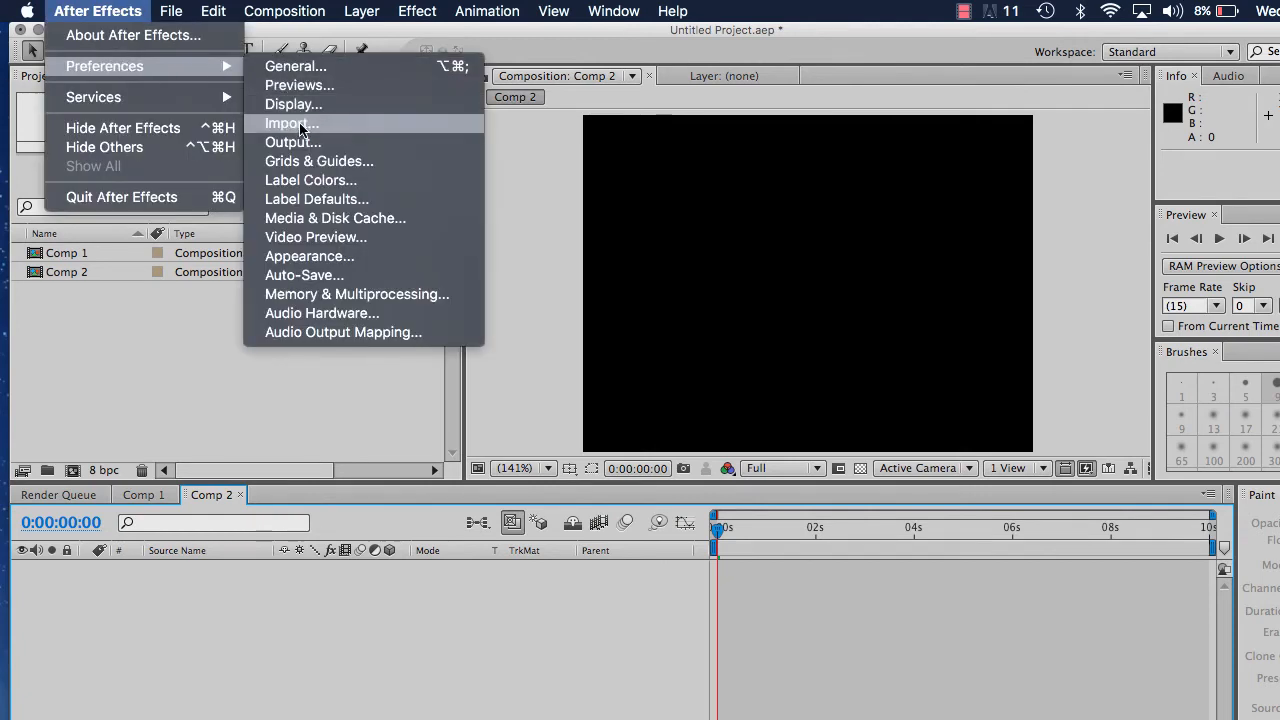
pyautogui.click(288, 124)
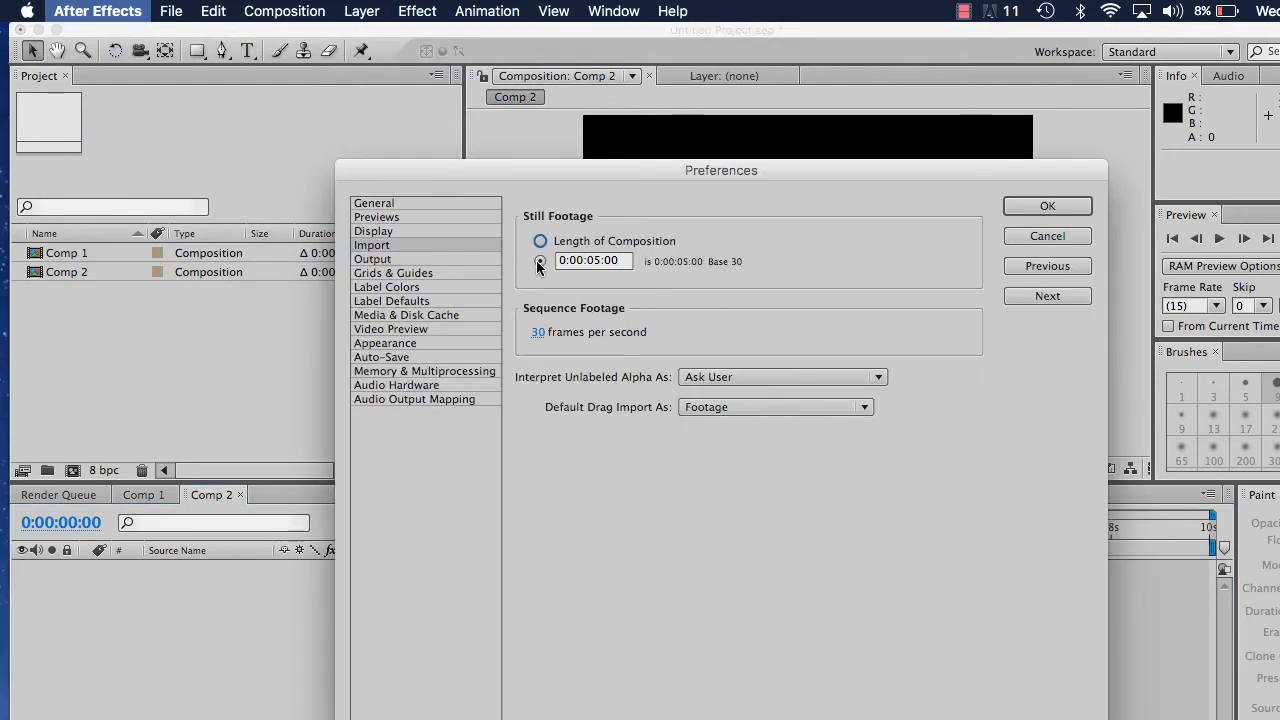
pyautogui.click(540, 240)
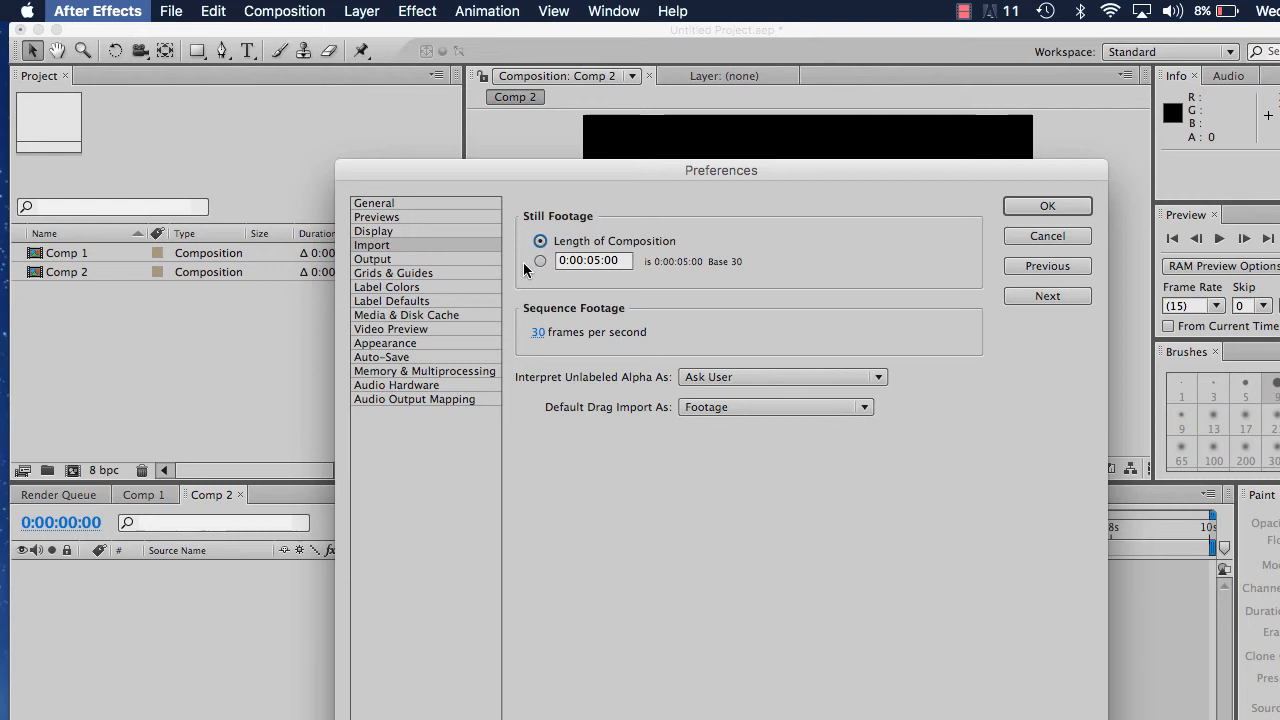
pyautogui.click(540, 260)
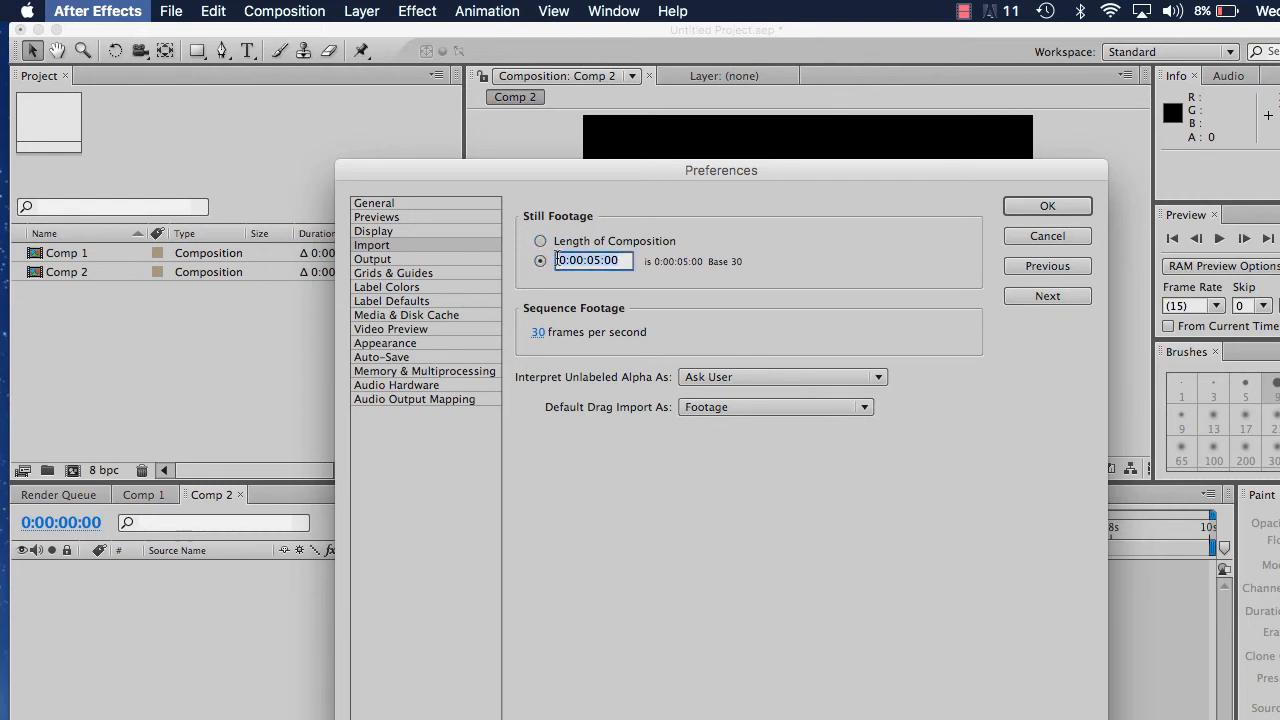
pyautogui.write('500')
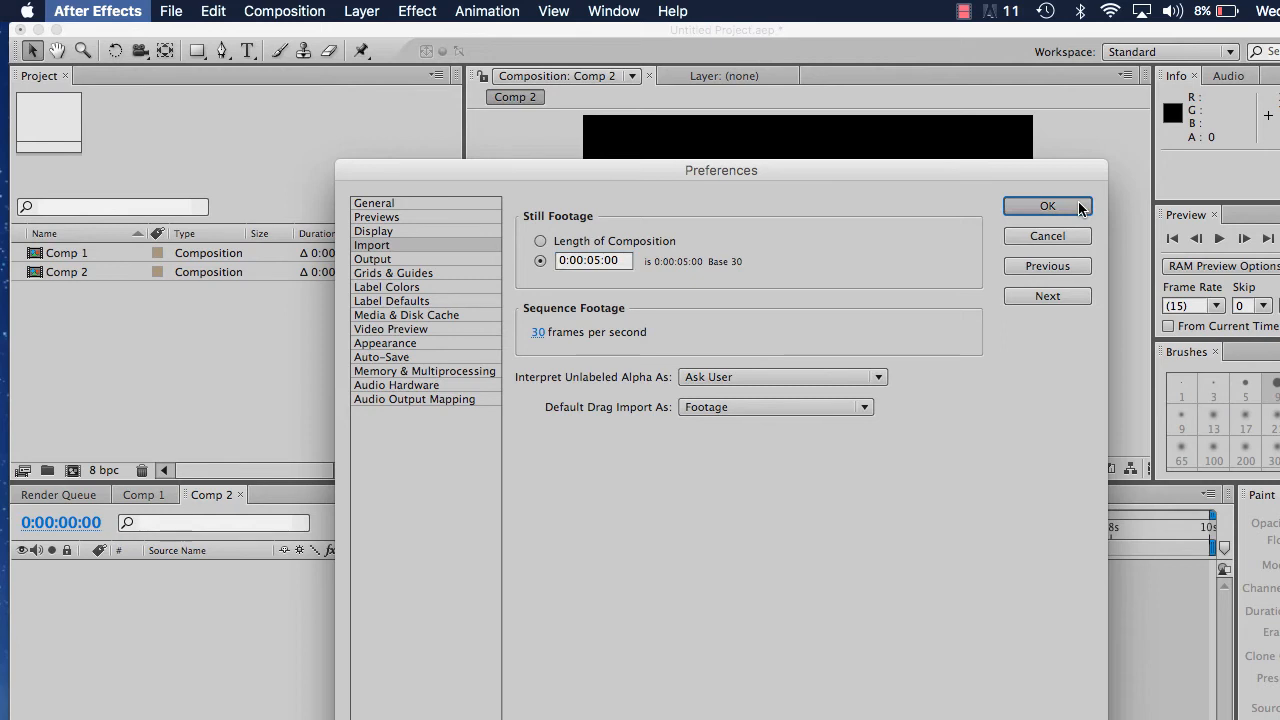
pyautogui.click(1048, 206)
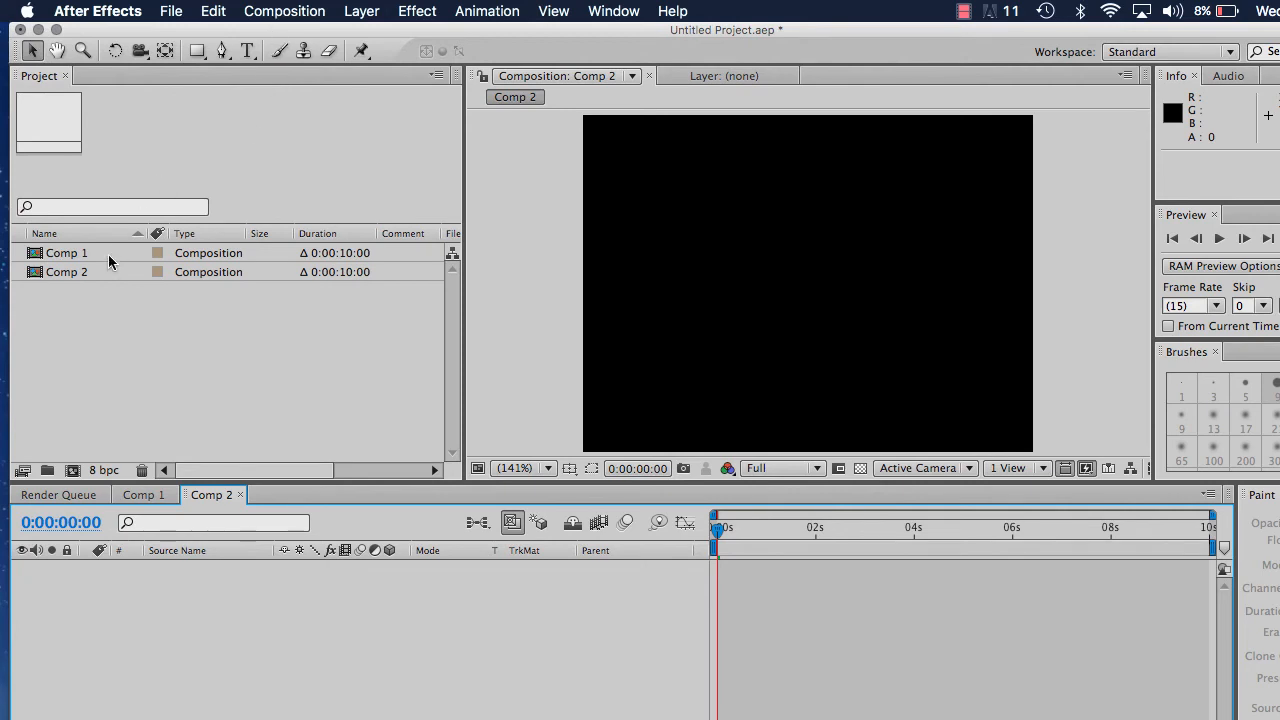
pyautogui.moveTo(298, 232)
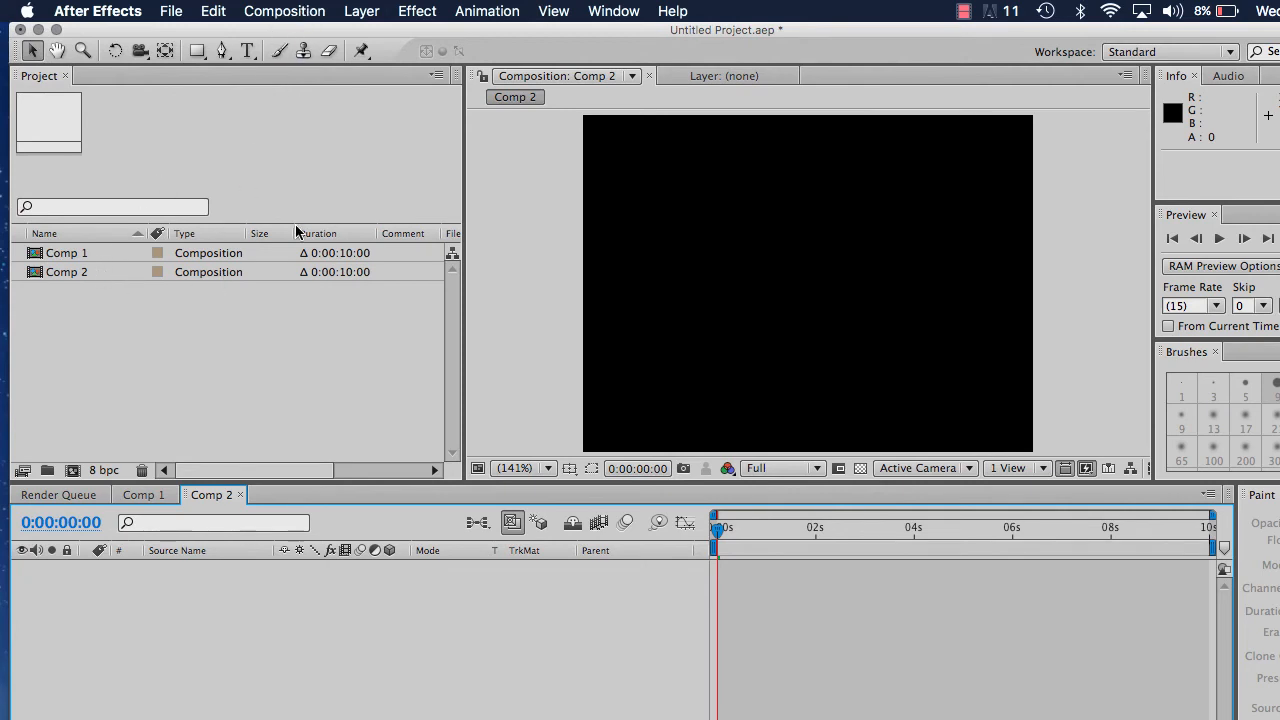
# - Nest Comp 1 as the first layer inside Comp 2 from the Project panel
pyautogui.click(66, 272)
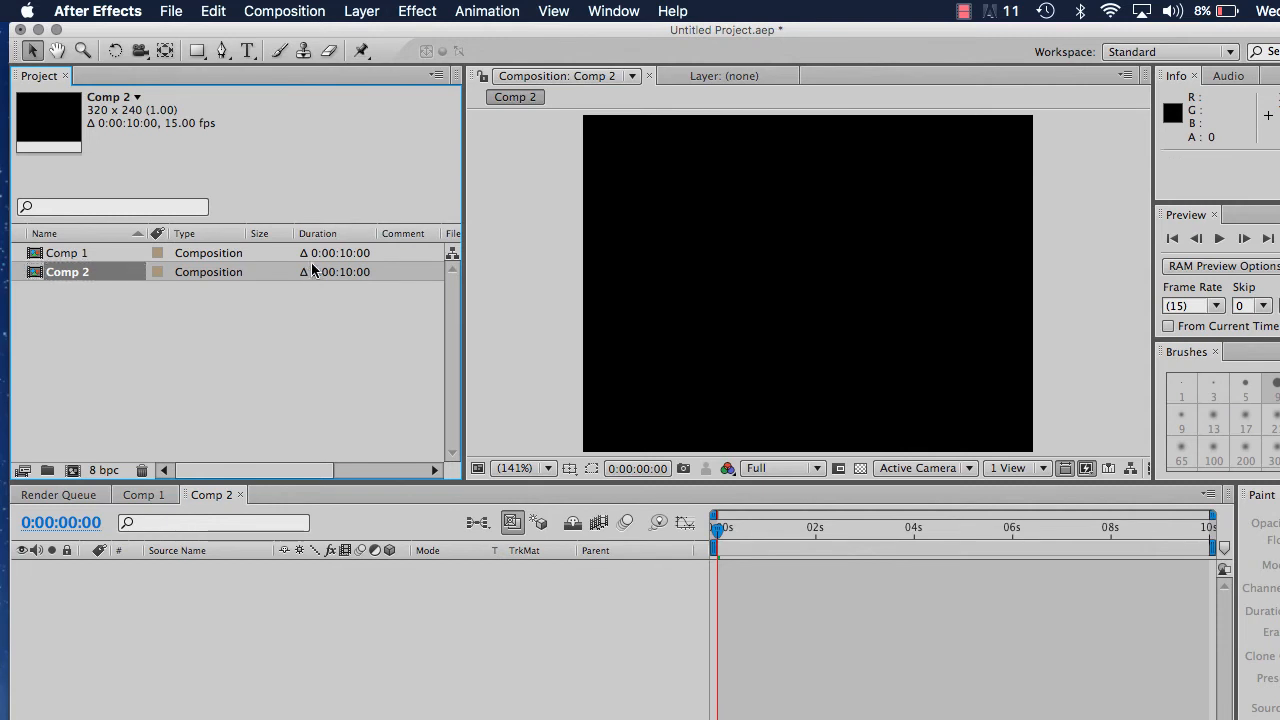
pyautogui.click(68, 252)
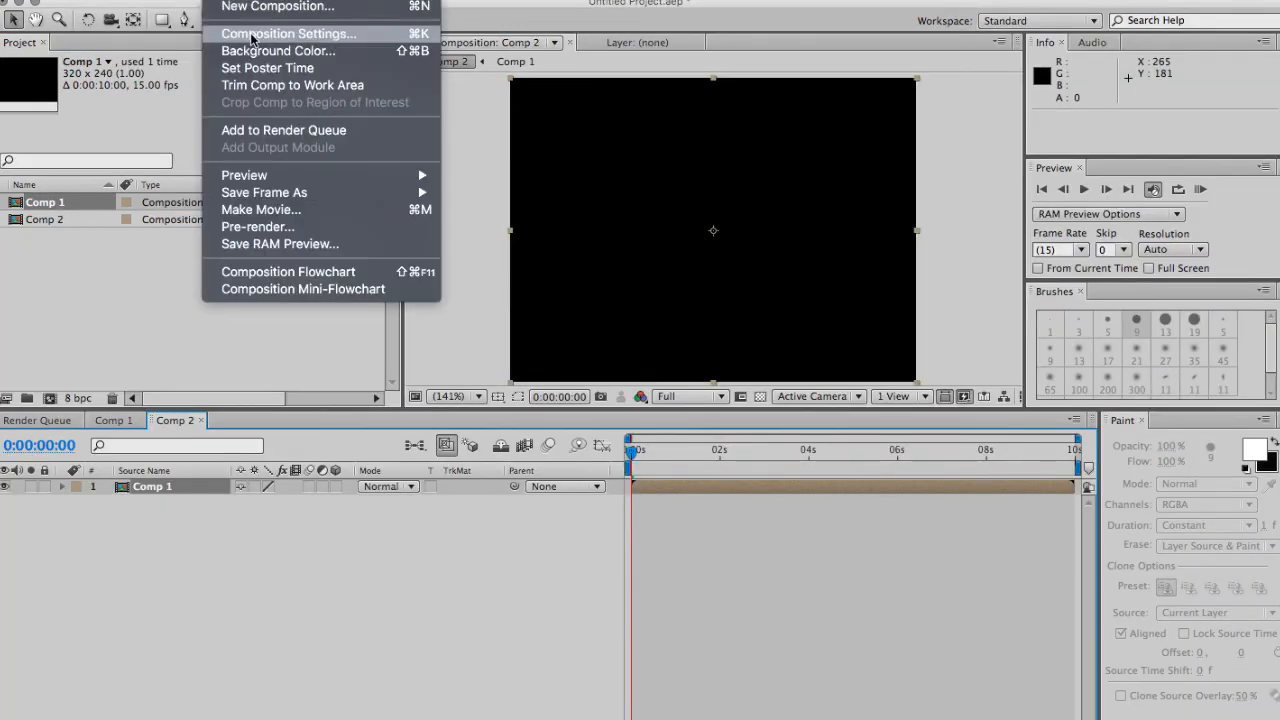
# - Review Comp 2's composition settings, keeping the Web Video, 320 x 240 preset at 15 fps
pyautogui.click(288, 32)
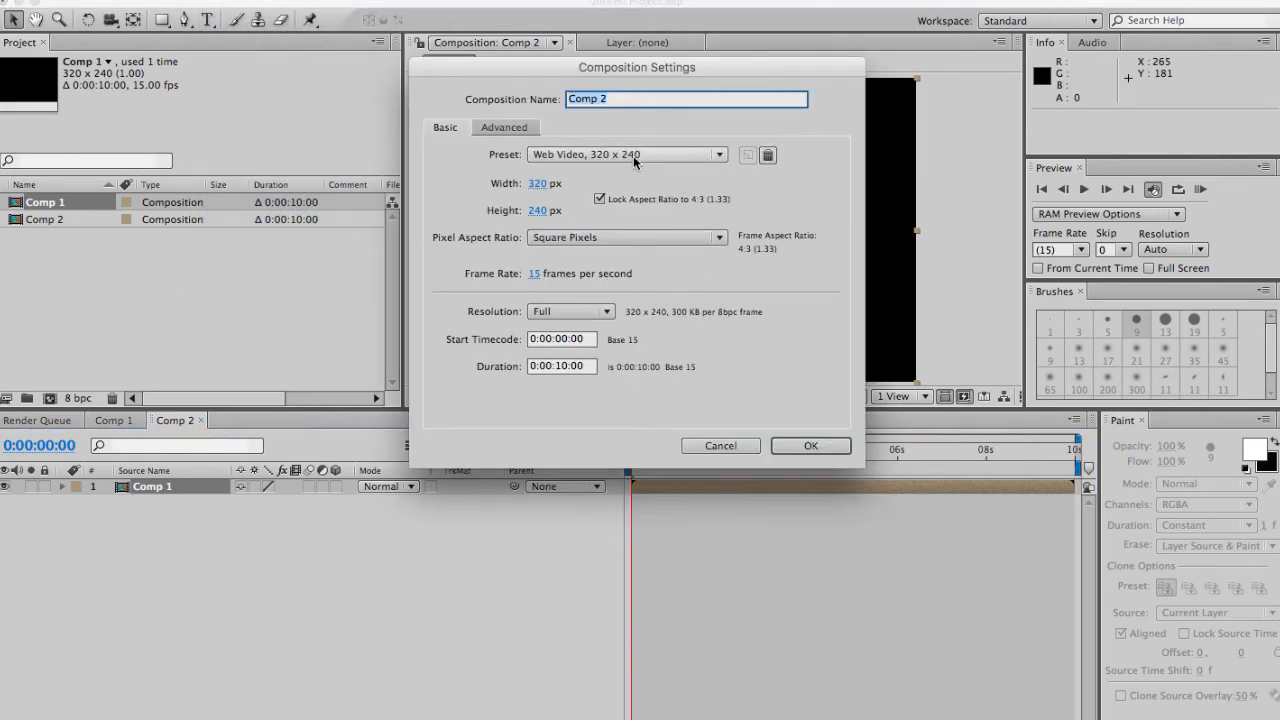
pyautogui.moveTo(722, 168)
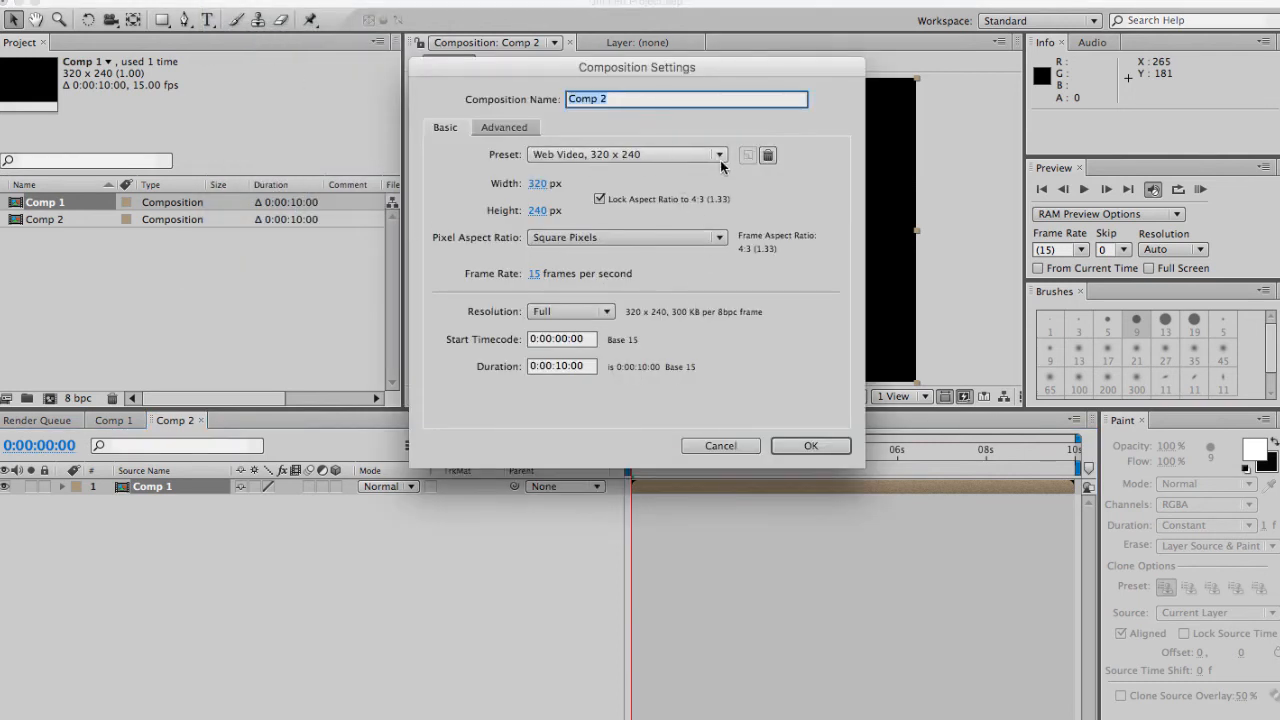
pyautogui.click(718, 154)
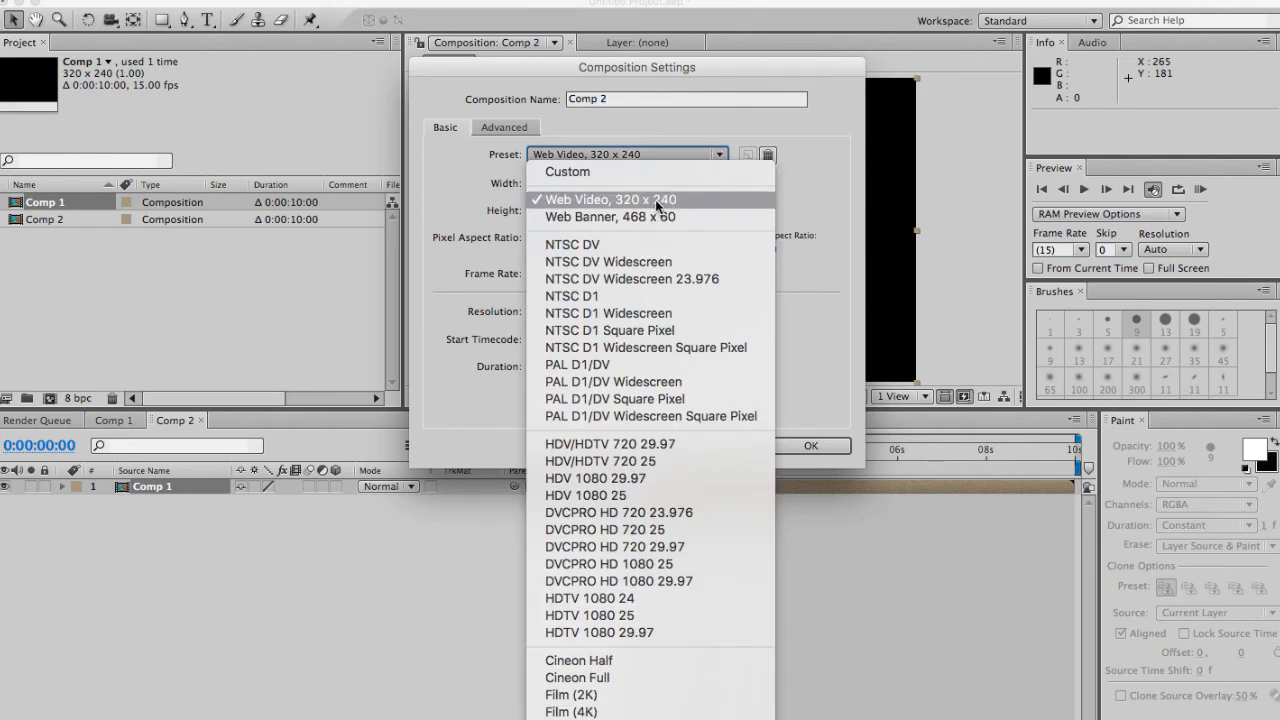
pyautogui.click(610, 200)
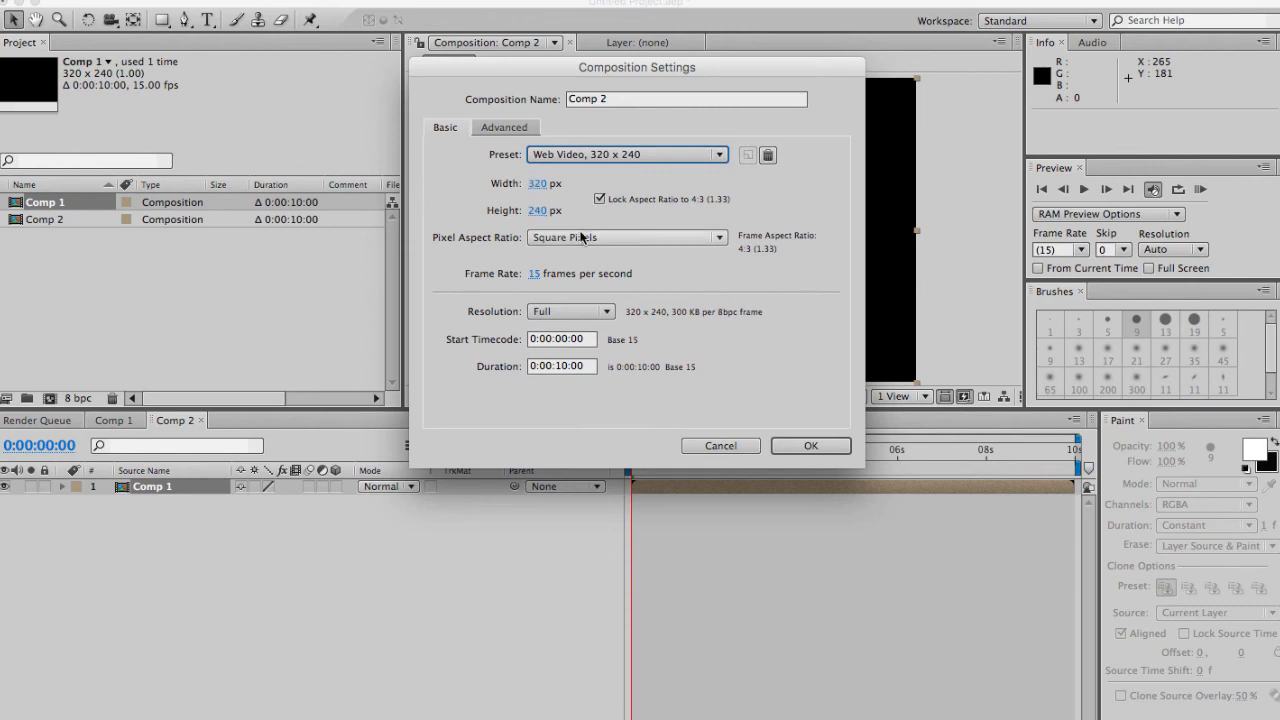
pyautogui.moveTo(584, 238)
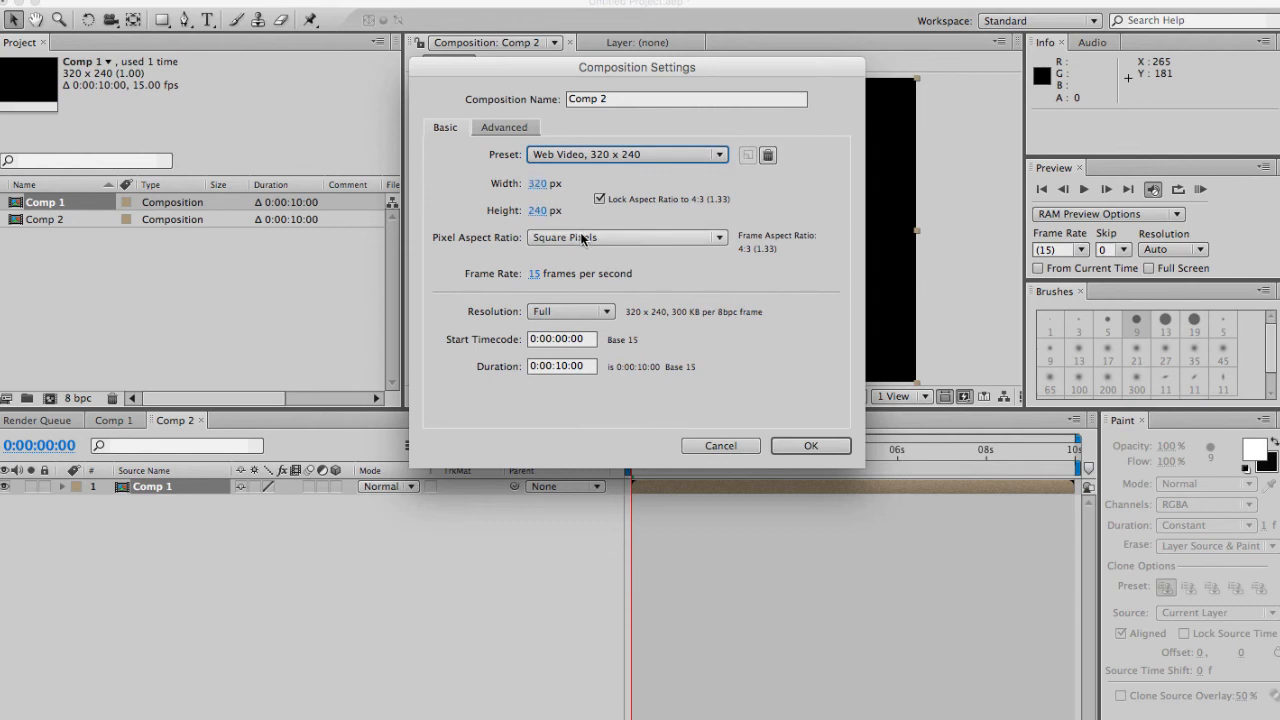